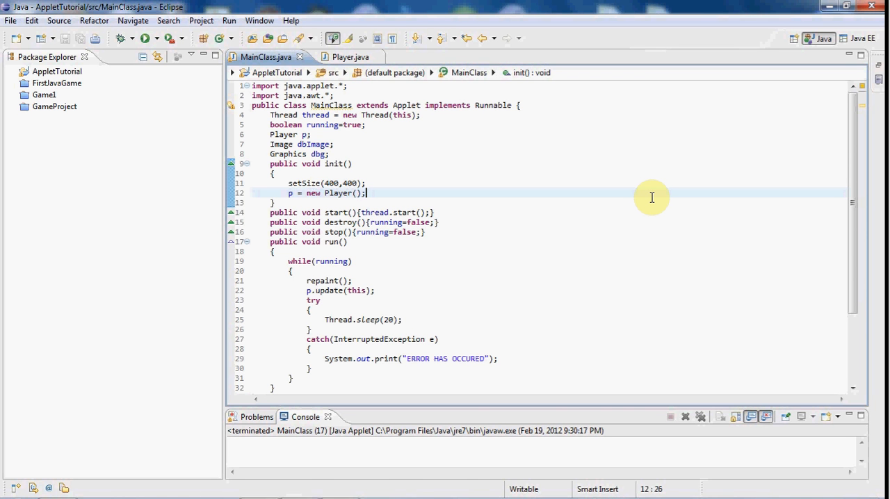
mouse_move(662, 190)
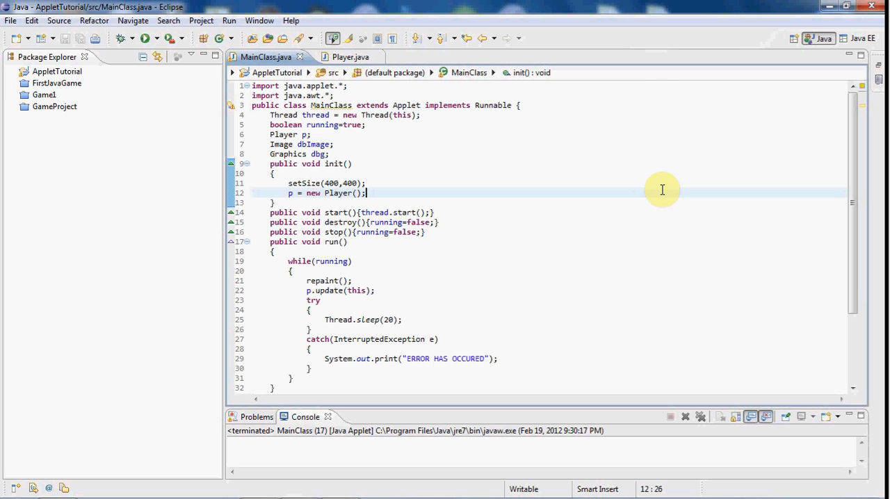
mouse_move(144, 38)
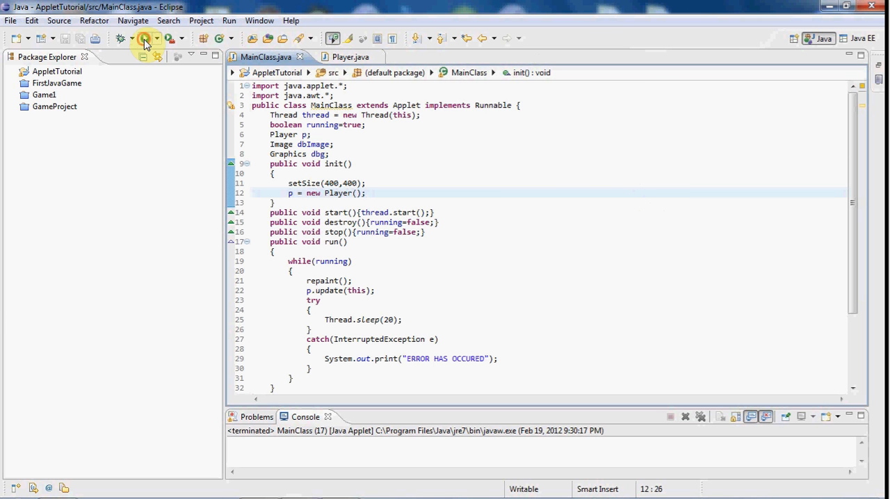
Step: Test-run the applet, close it, and add a default serialVersionUID of 1L to MainClass
left_click(144, 38)
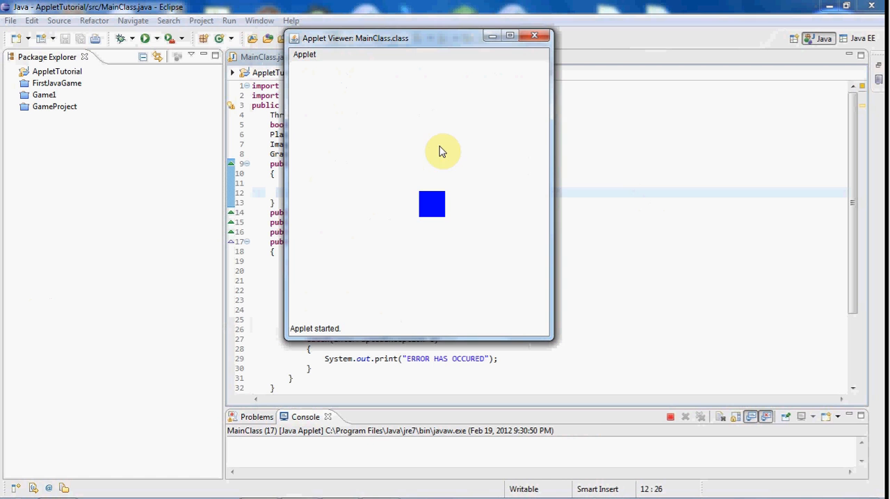
left_click(535, 36)
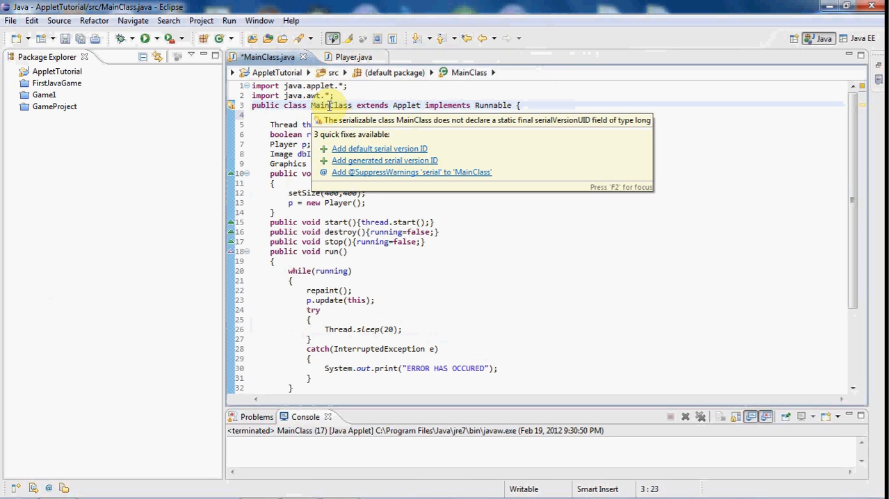
left_click(379, 148)
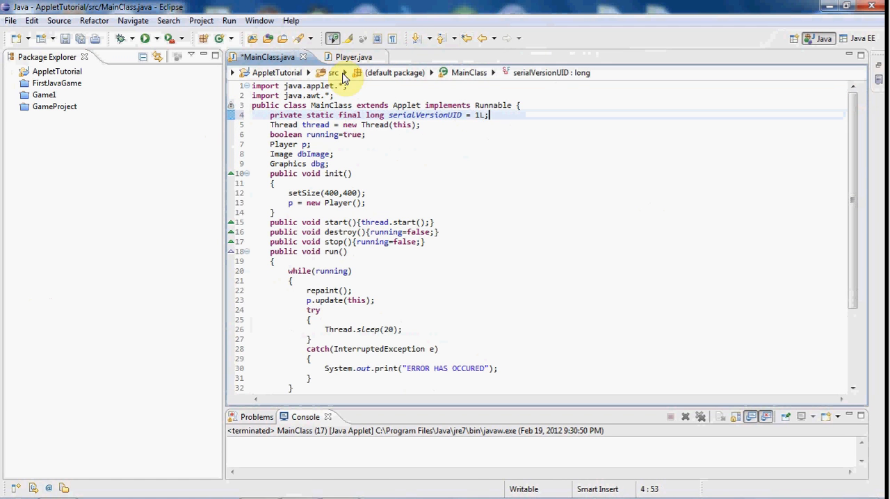
Step: In Player.java, declare 'implements KeyListener' and import java.awt.event.KeyListener
left_click(354, 57)
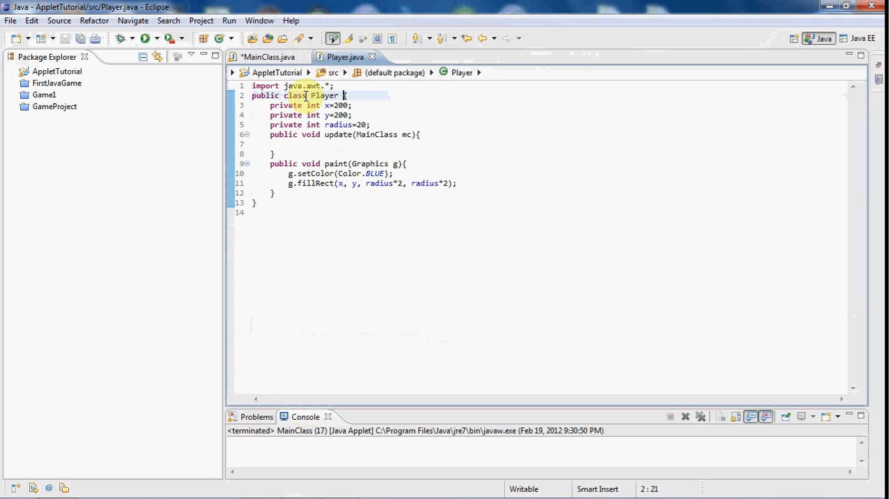
type("im")
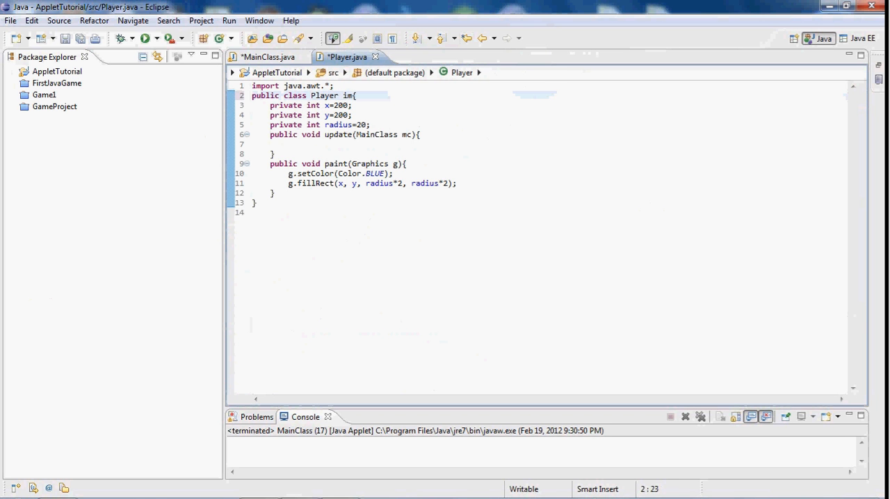
type("plements K")
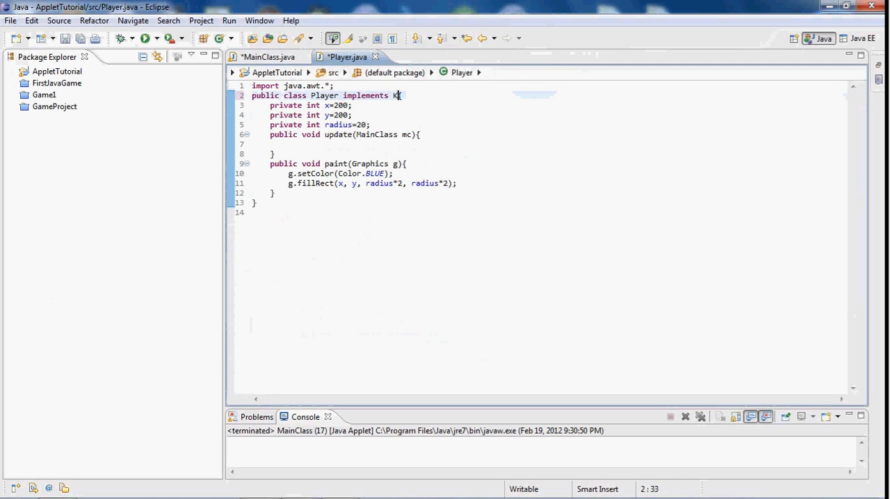
type("eyList{")
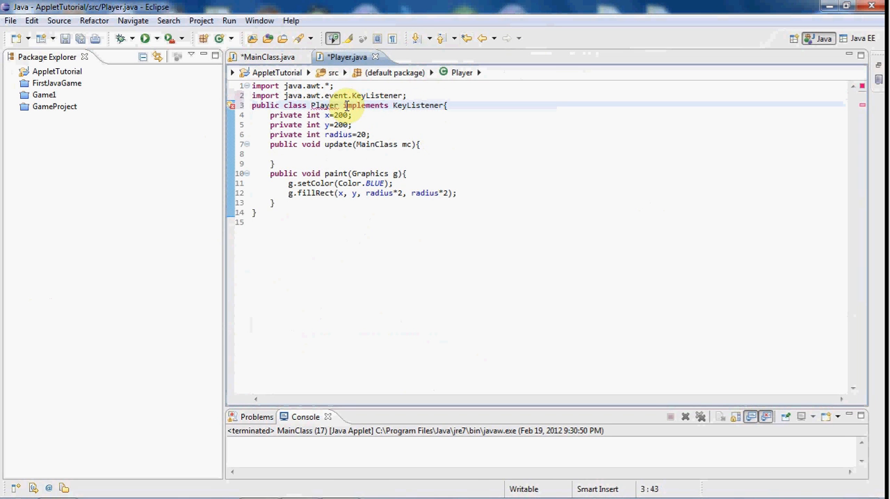
mouse_move(324, 105)
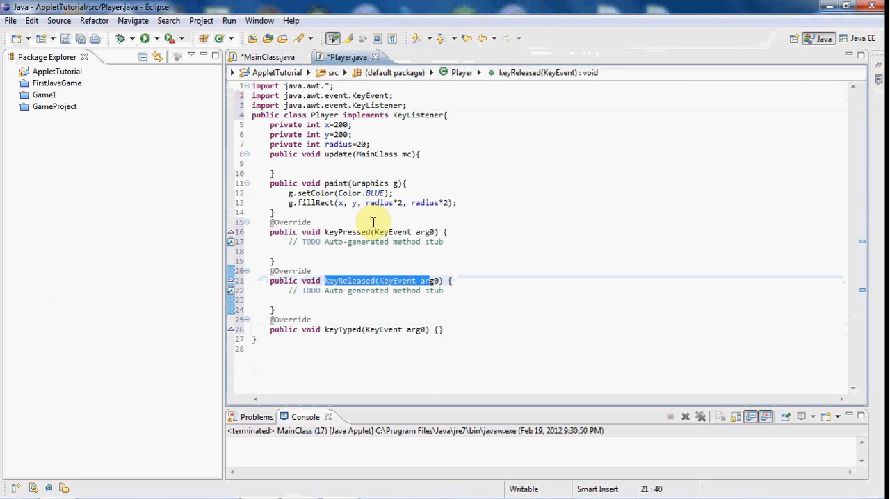
Step: Start editing the keyReleased stub among Player's generated KeyListener methods
left_click(303, 290)
type("private")
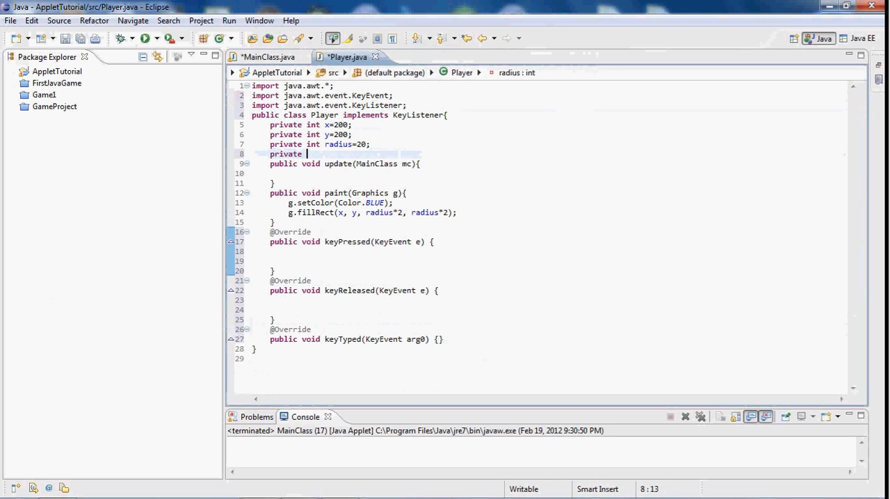
Step: Declare 'private int velX=0;' and 'private int velY=0;' below the radius field
type("velX=0;")
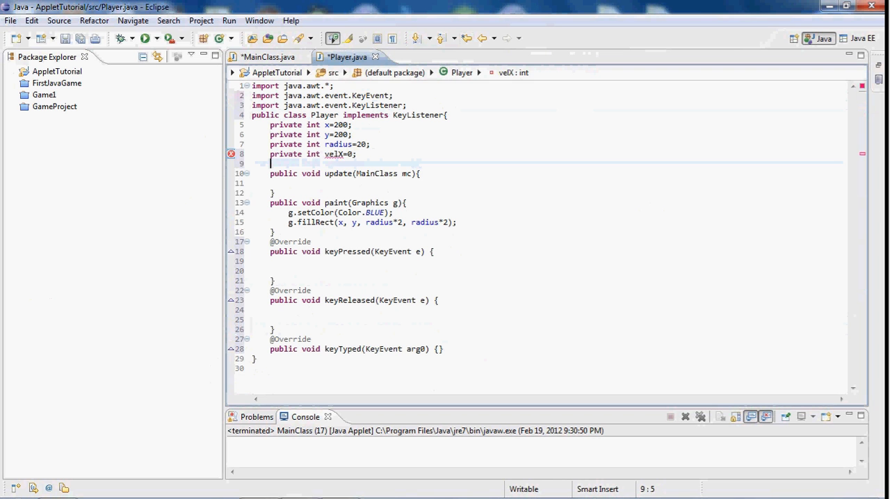
type("privatr")
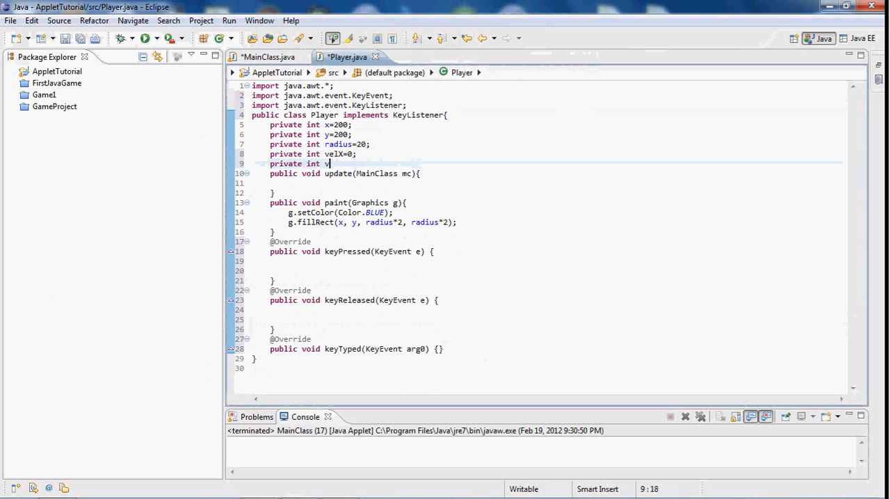
type("elY=0;")
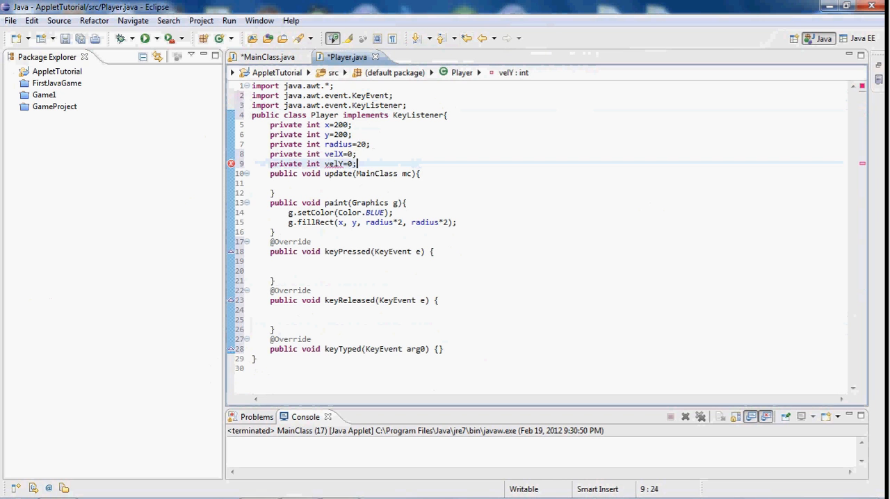
double_click(334, 154)
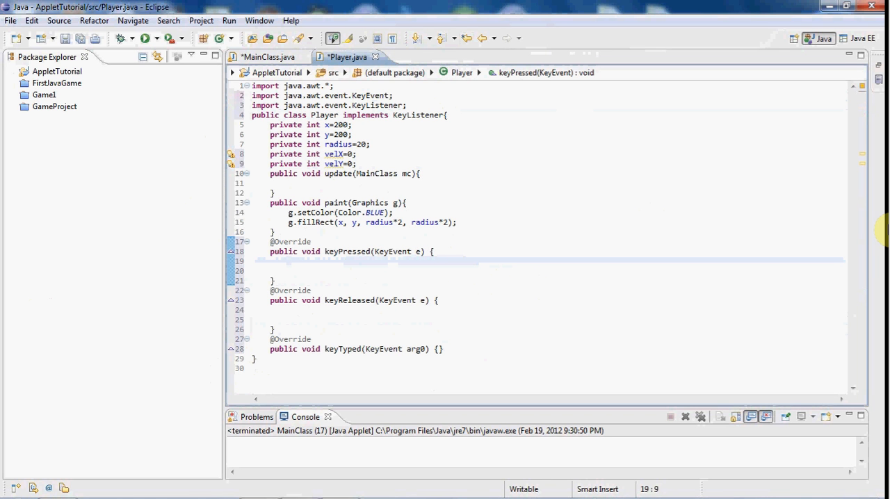
Step: Add switch(e.getKeyCode()) to keyPressed with an empty case KeyEvent.VK_RIGHT block
type("switch(e")
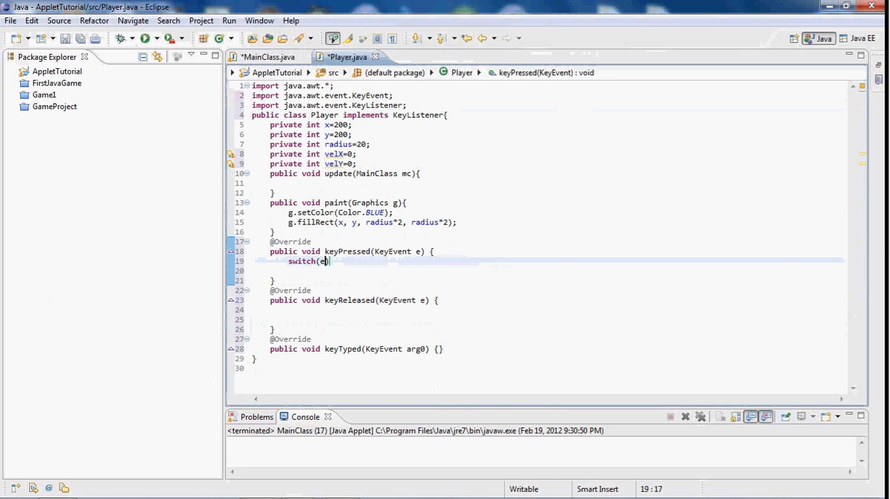
type("getKeyCode(")
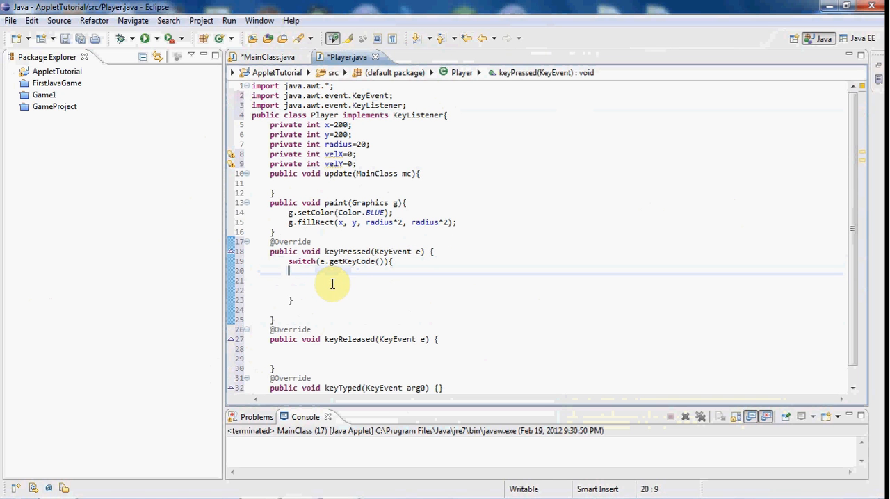
mouse_move(494, 230)
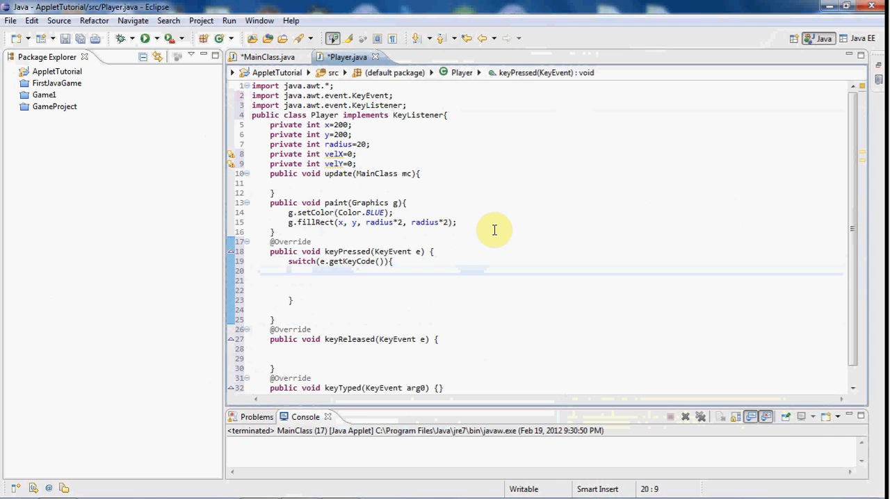
type("case")
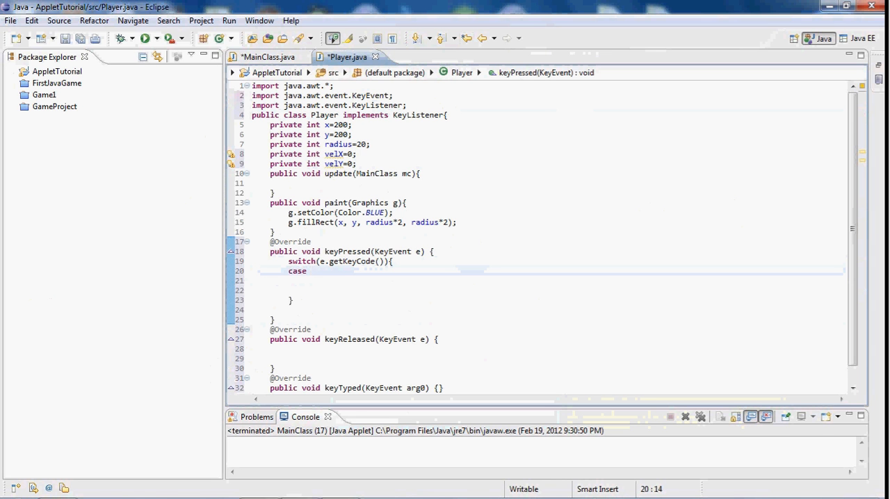
type("KeyEvent.")
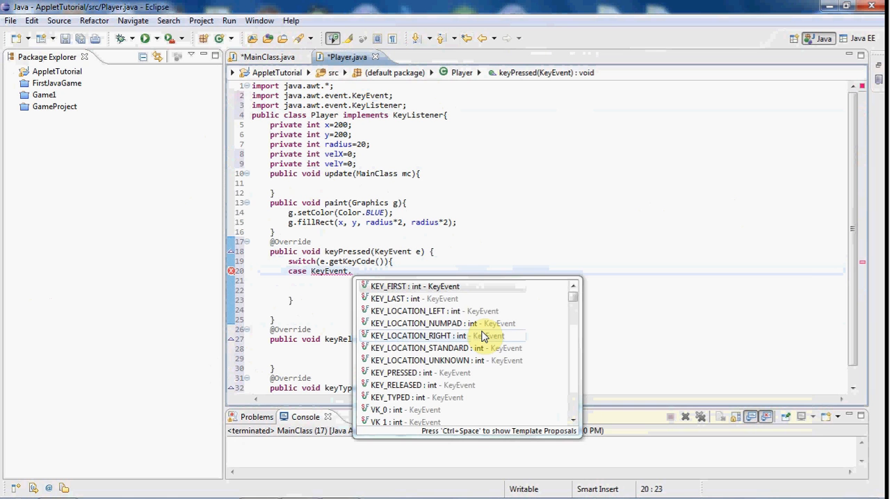
type("VK_")
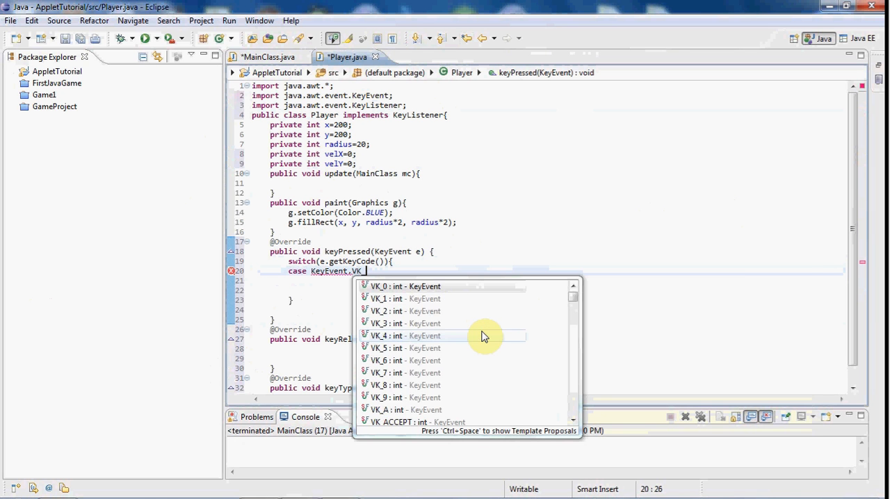
type("RIG")
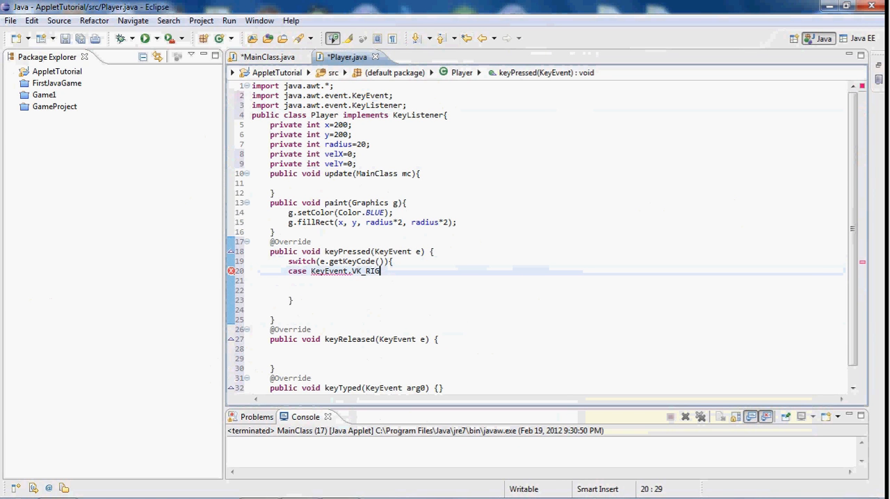
type("HT:")
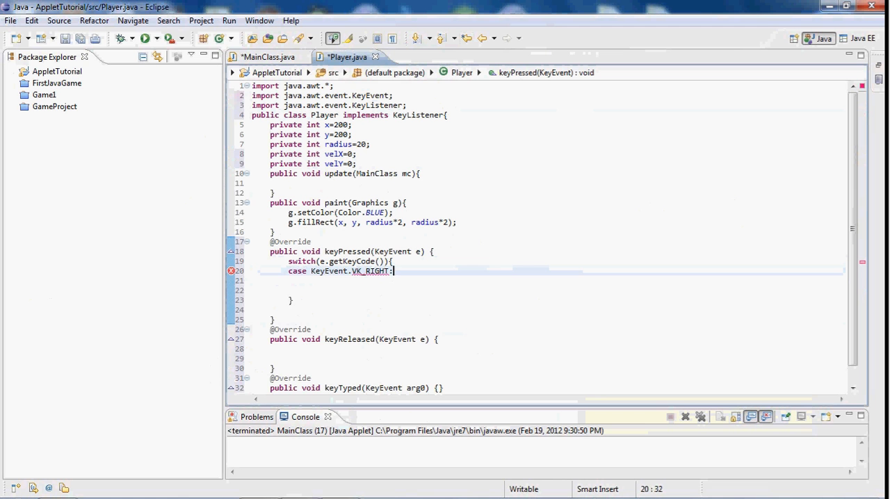
type("{")
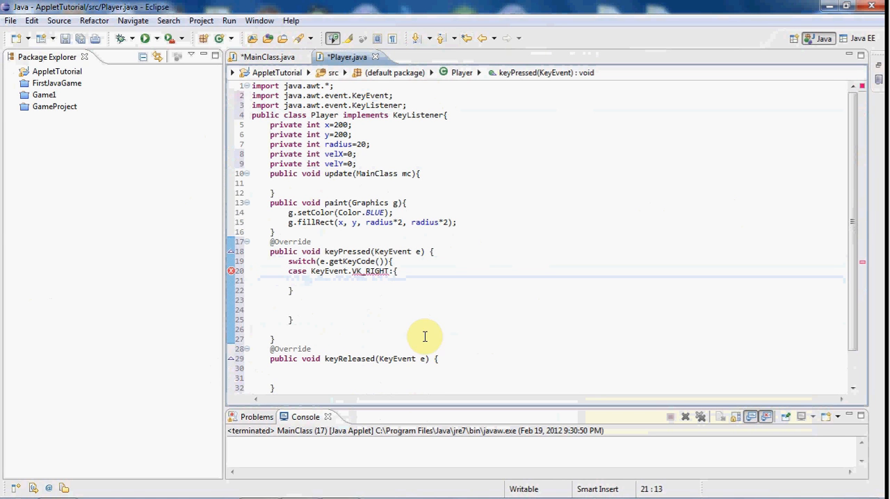
Step: Add empty case blocks for VK_LEFT, VK_UP and VK_DOWN below VK_RIGHT
type("case Key")
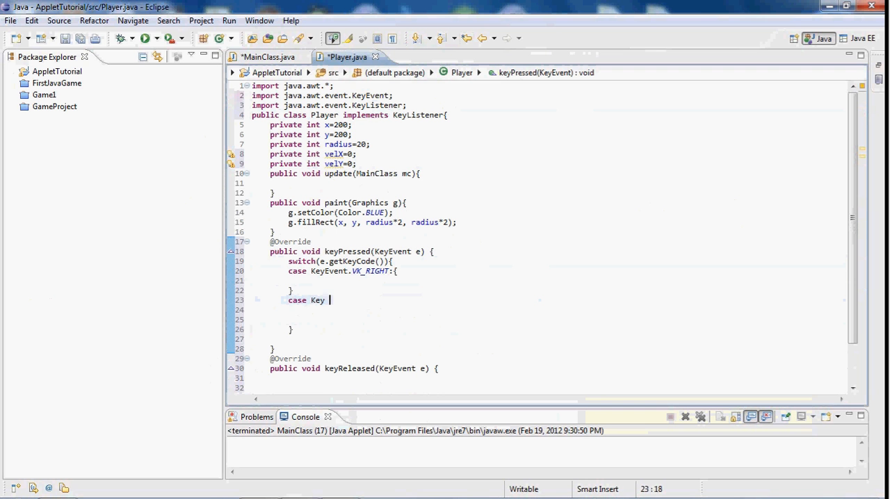
type("Event.")
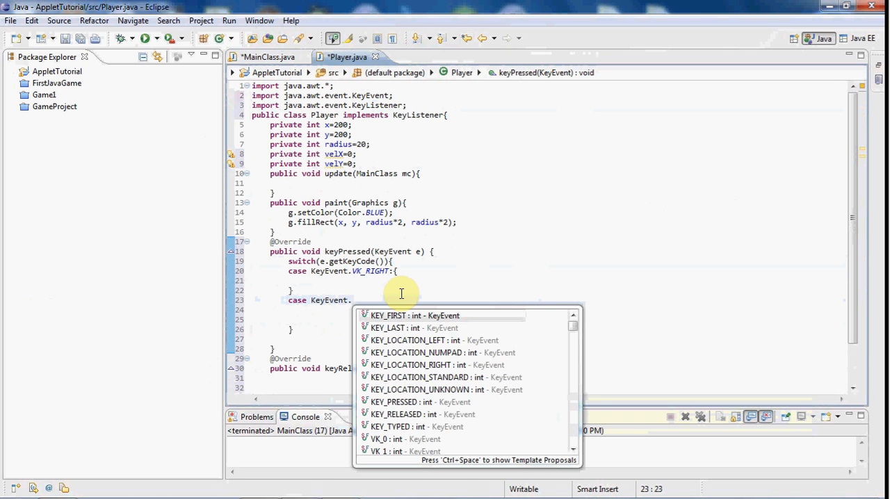
type("VK_LEFT")
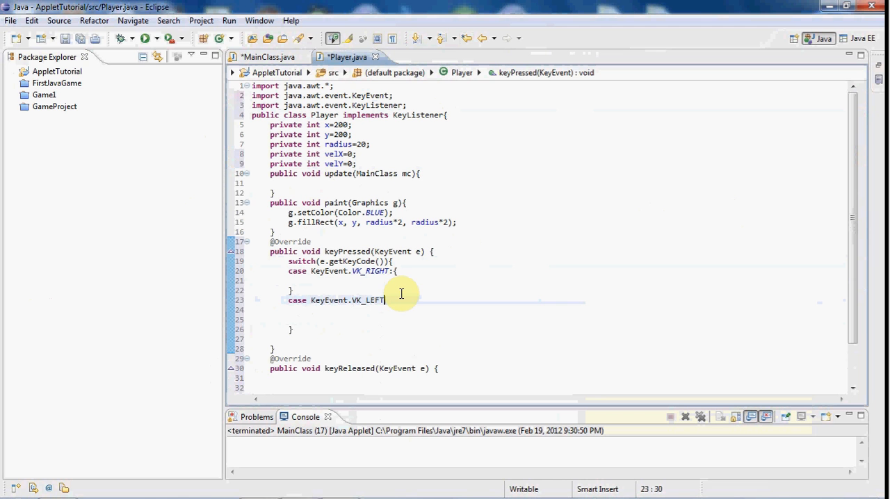
type("{")
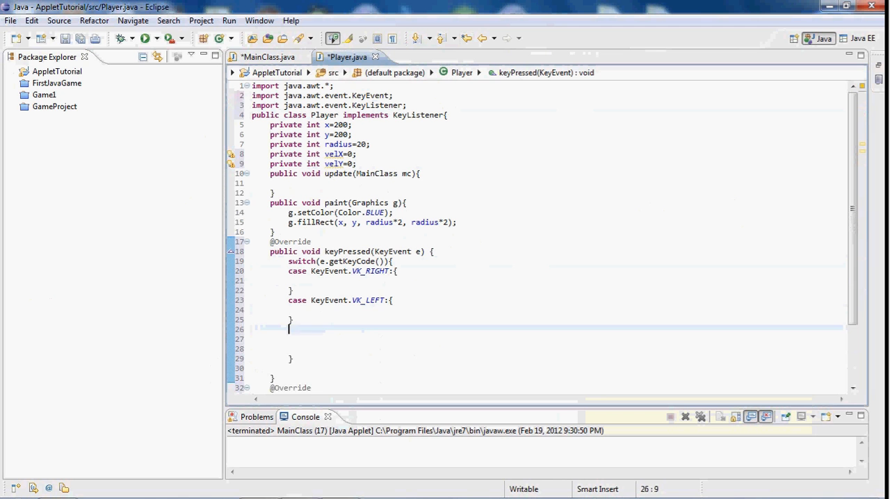
type("case KeyEvent.VK_LEFT:{")
left_click(547, 338)
type("case KeyEvent.VK_DOWN:{")
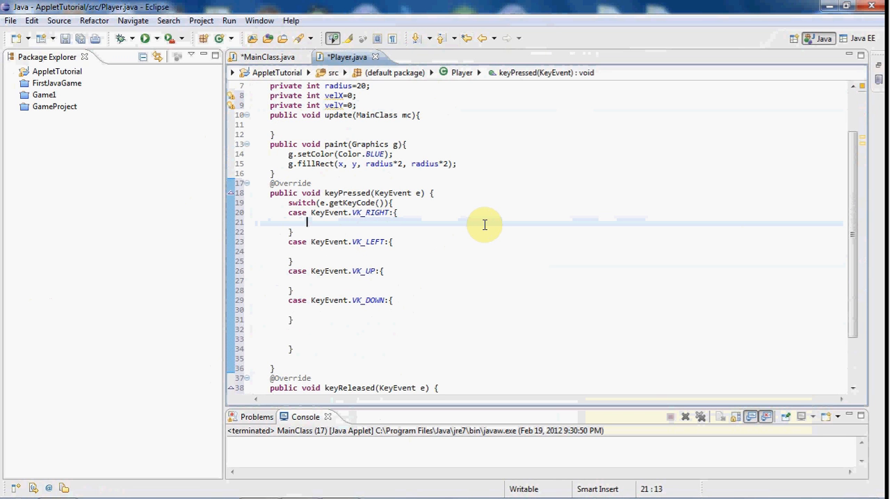
Step: Set velX=5 in the VK_RIGHT case and velX=-5 in VK_LEFT, each followed by break
type("v")
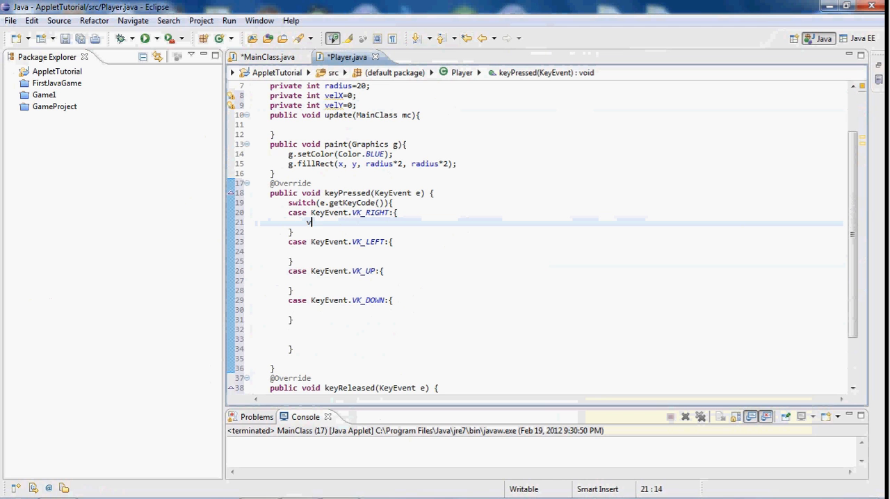
type("elX=5;")
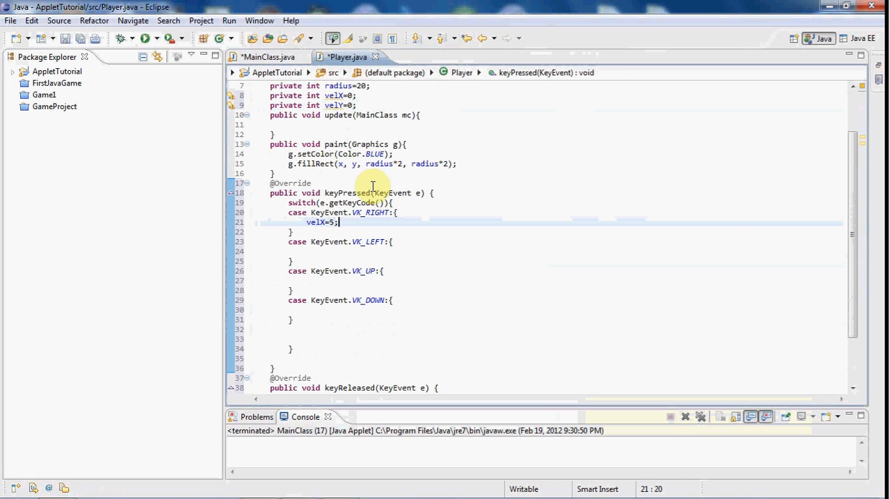
mouse_move(777, 198)
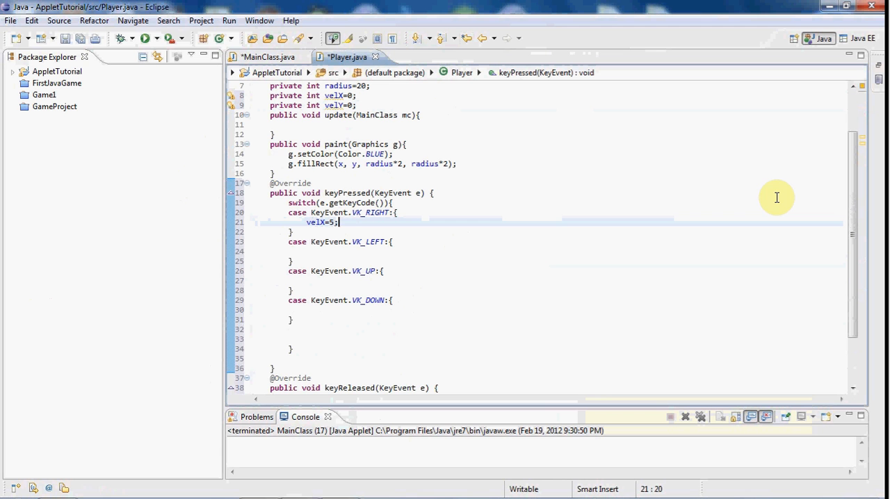
mouse_move(577, 208)
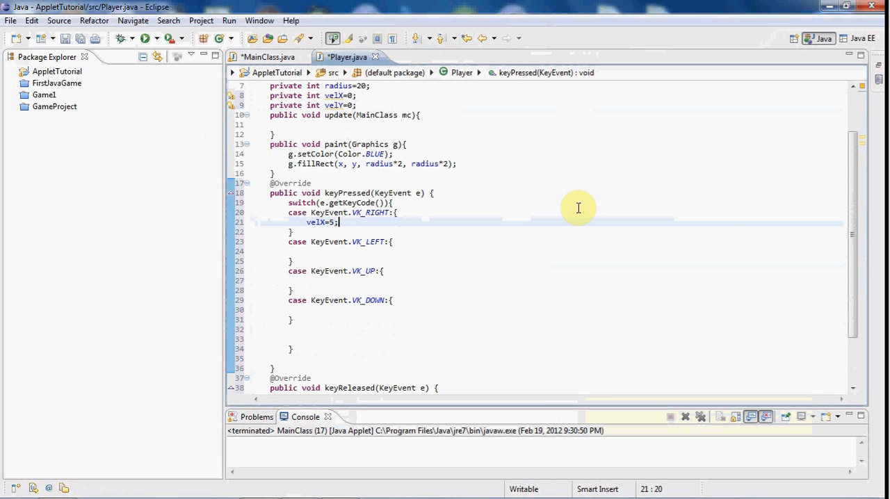
type("break;")
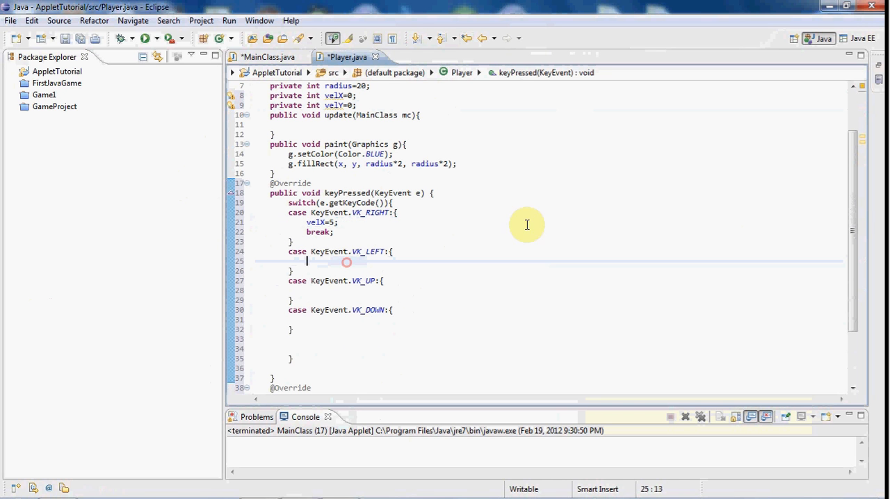
type("velX")
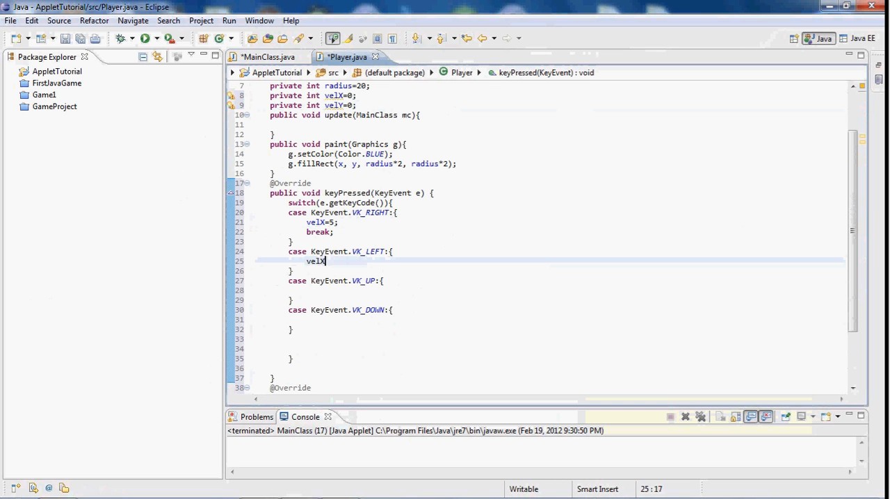
type("=-5;")
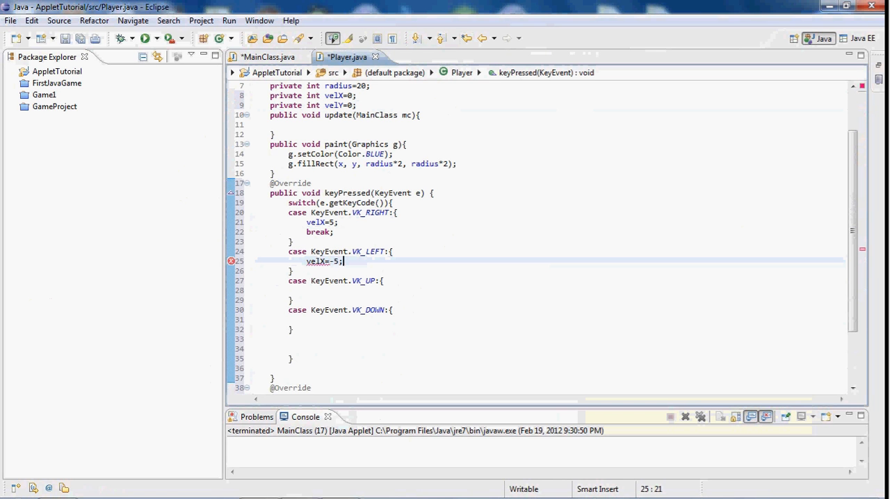
type("break;")
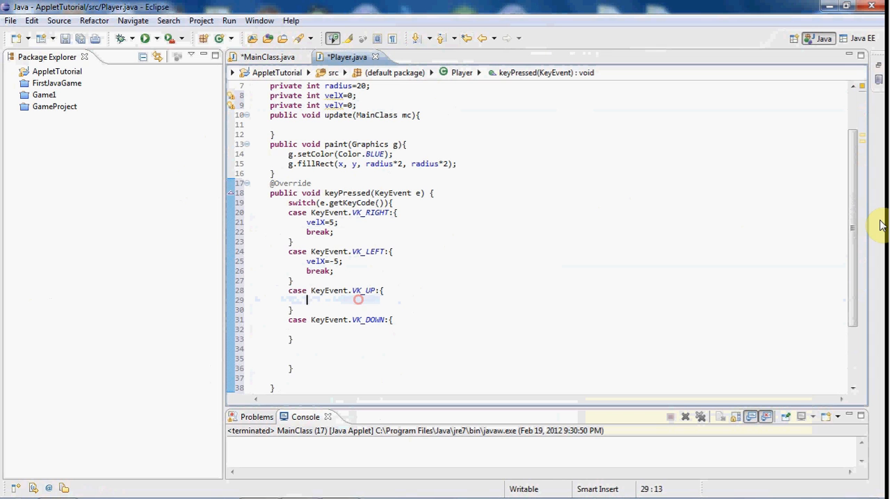
Step: Set velY=-5 in the VK_UP case and velY=5 in VK_DOWN, each followed by break
type("velY")
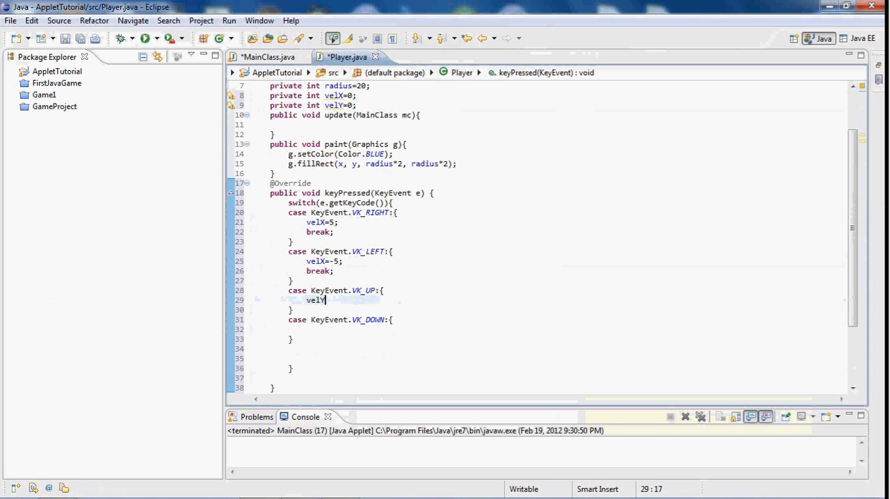
type("=-5")
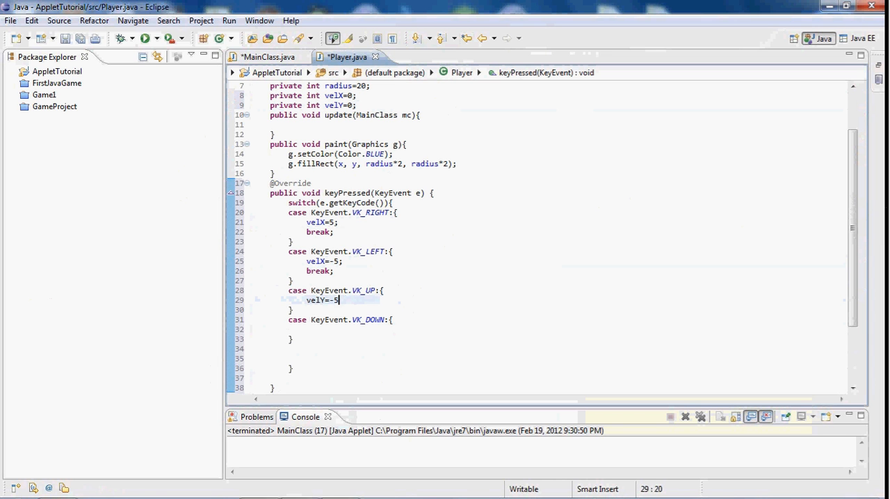
type("break;")
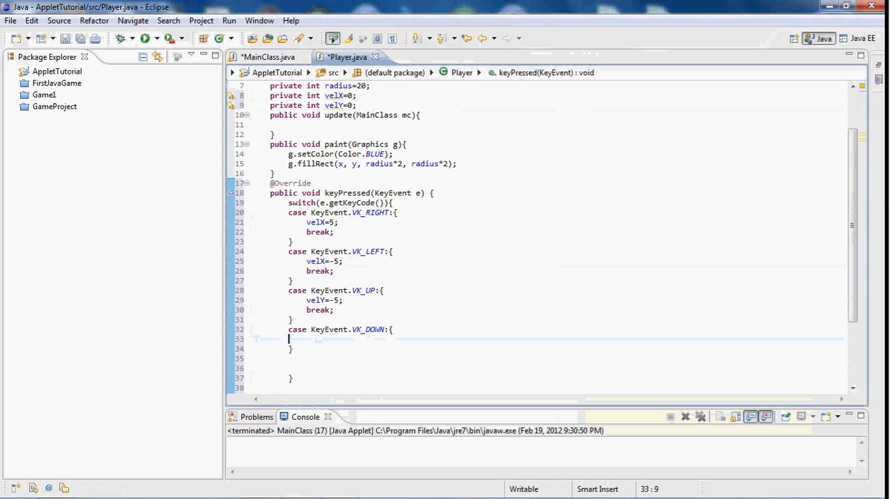
type("vel")
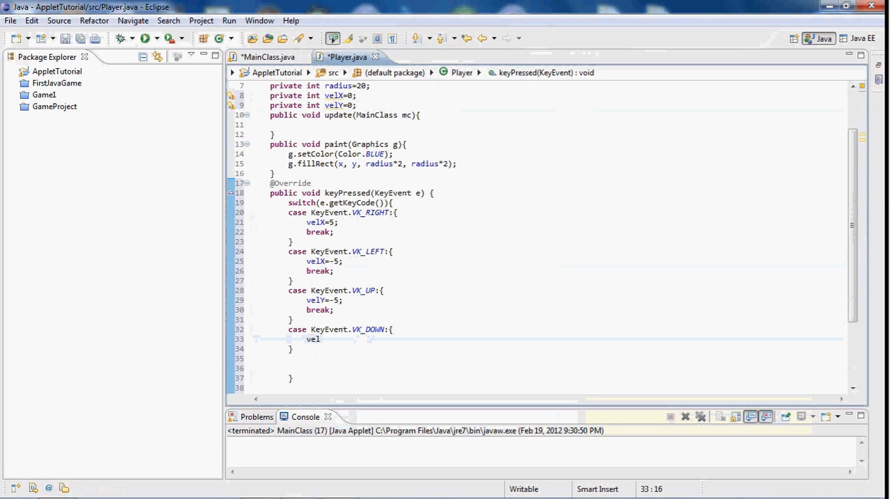
type("Y")
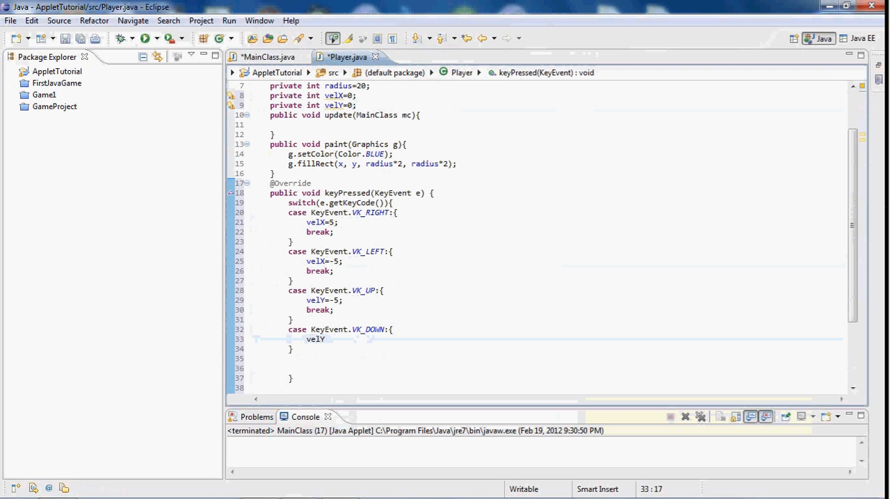
type("=5;")
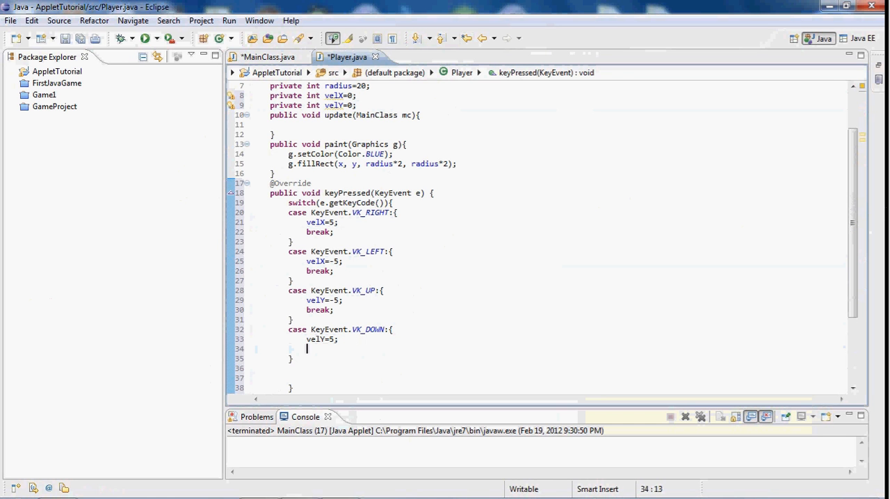
type("break;")
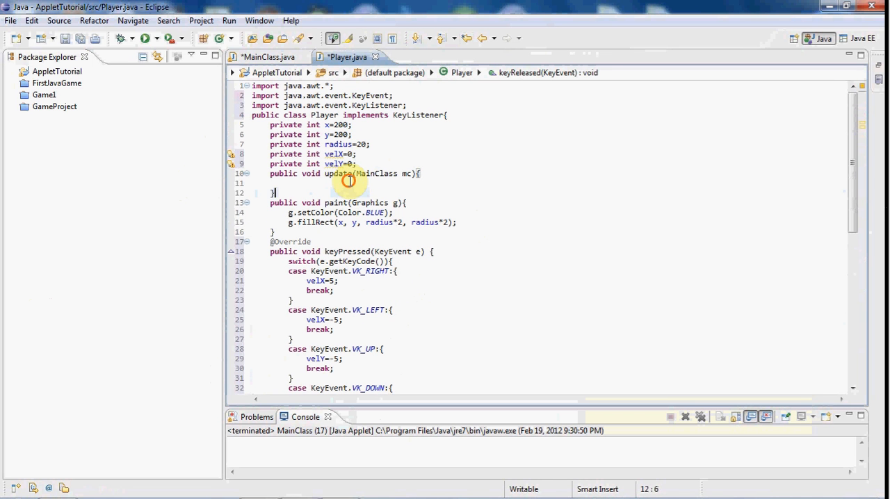
Step: Type x+=velX; and y+=velY; on separate lines in the update(MainClass mc) body
type("x")
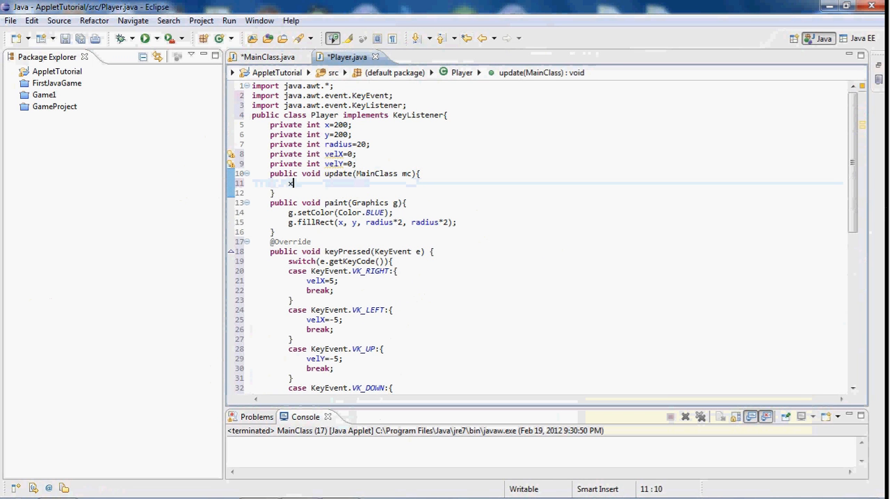
type("+=velX;")
type("y")
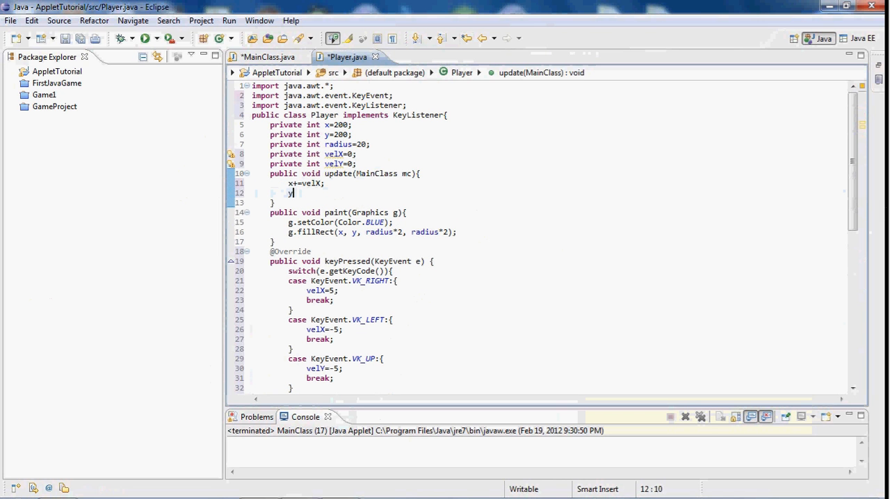
type("+=velY;")
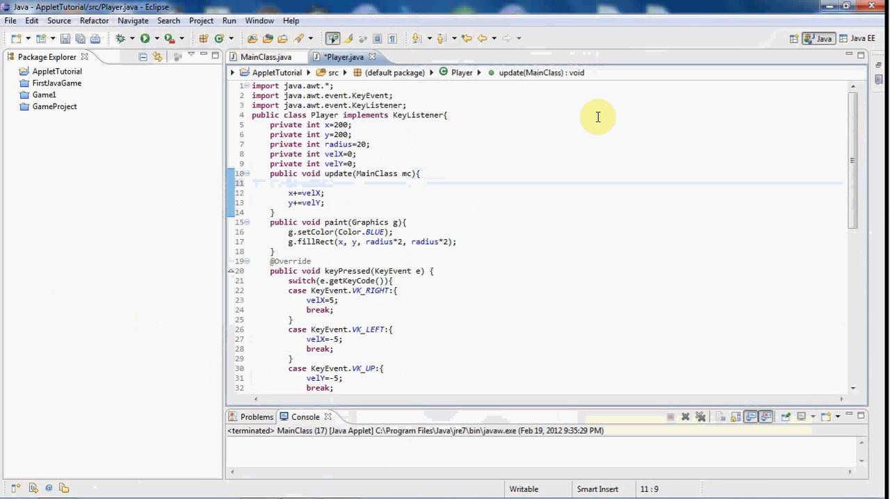
Step: Add mc.addKeyListener(this); at the start of update(), briefly checking MainClass.java
type("mc.")
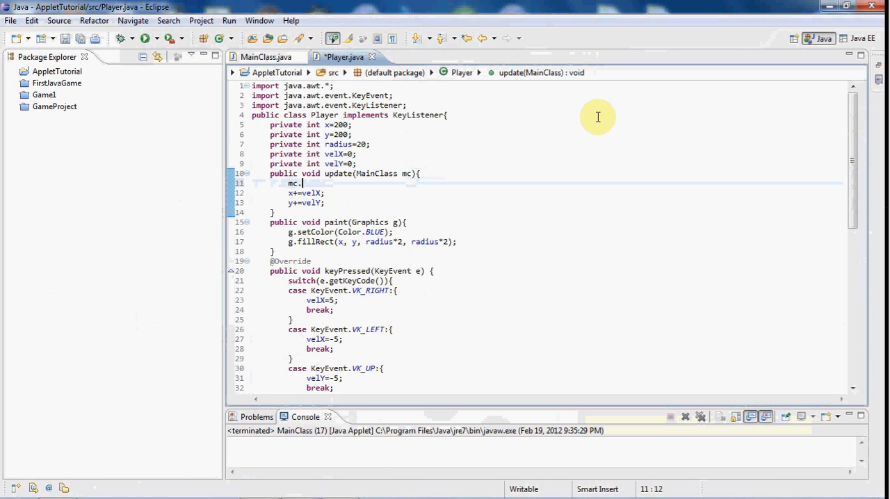
type("addKeyListener(this);")
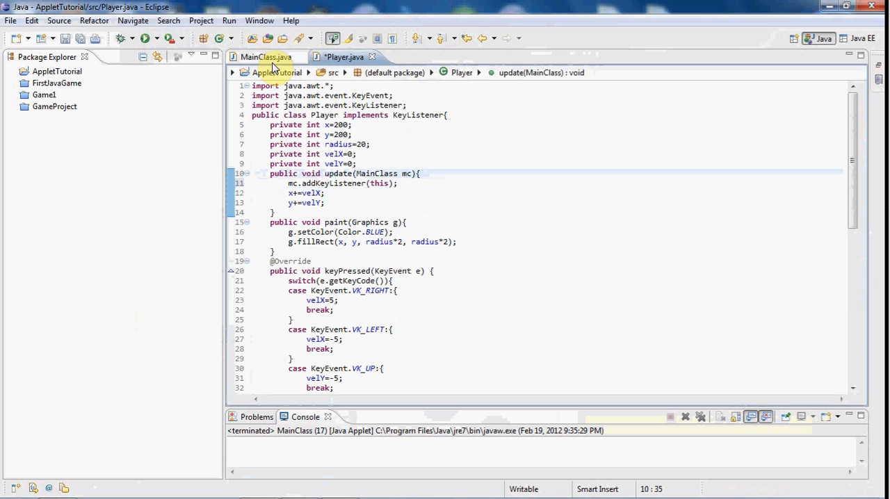
left_click(265, 57)
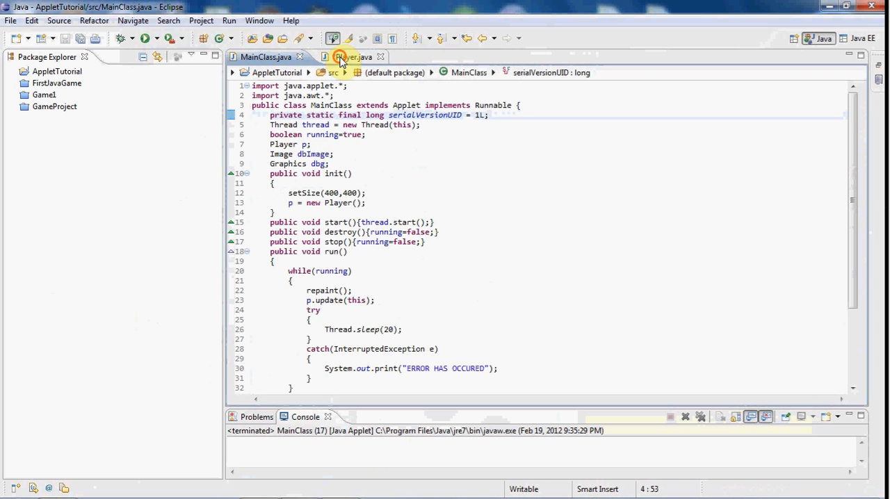
left_click(345, 57)
type("mc.addKeyListener(this);")
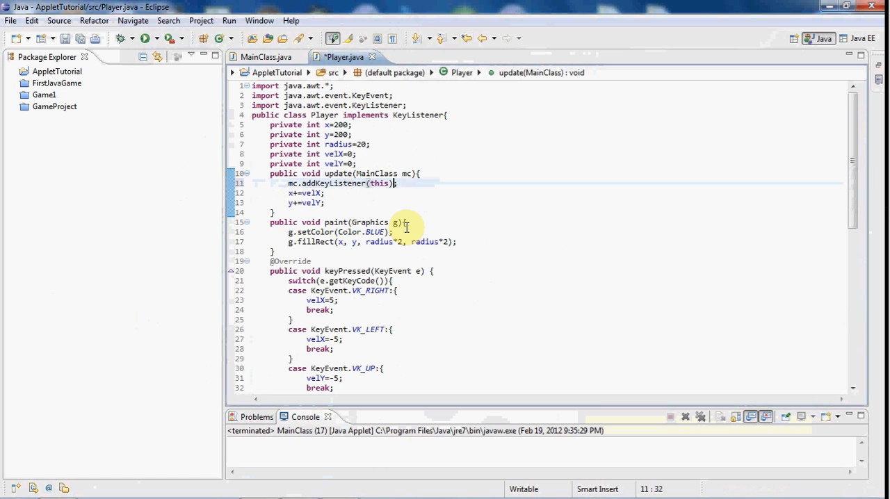
scroll("down", 3)
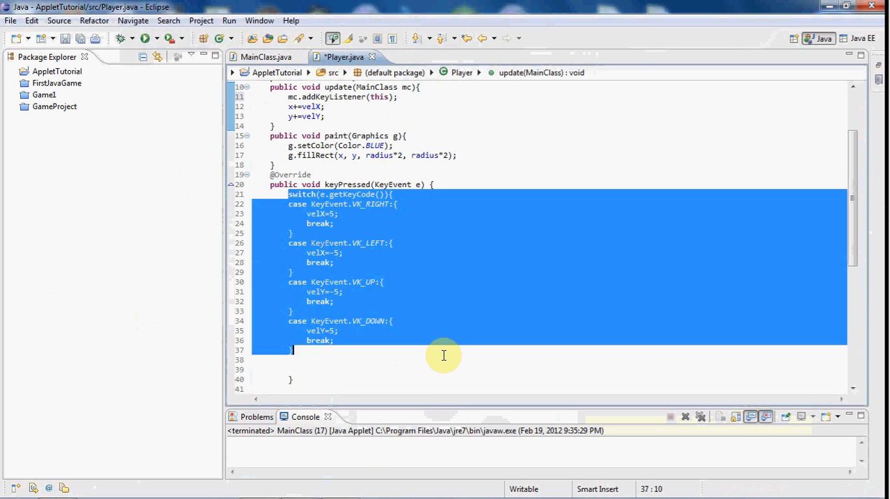
left_click(443, 355)
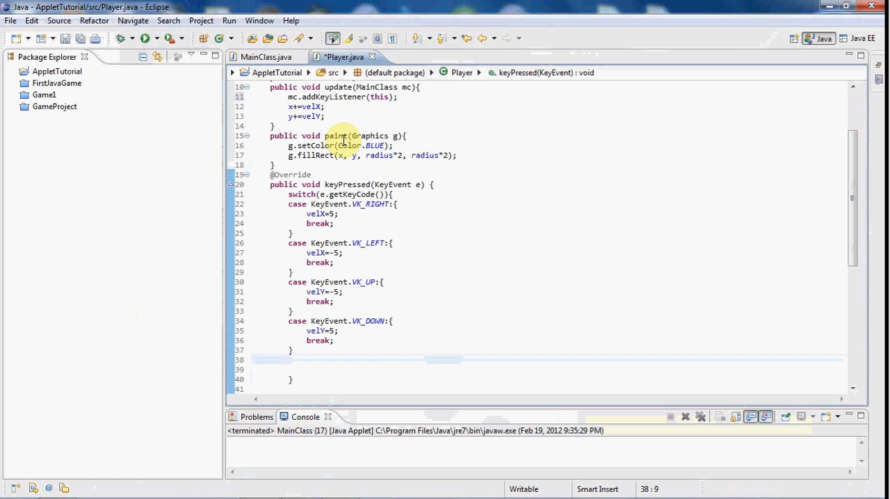